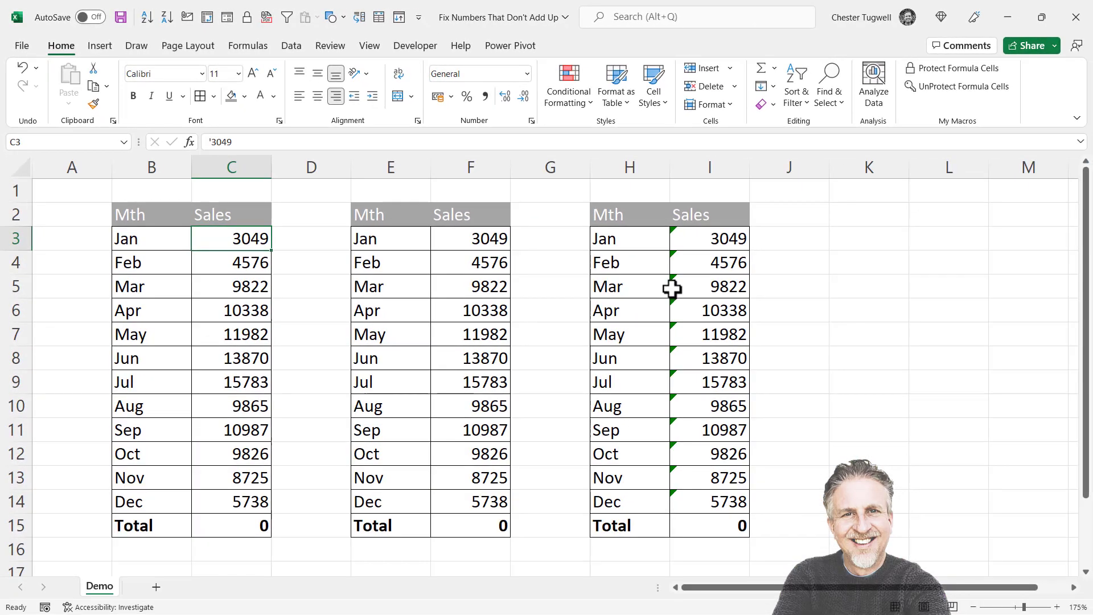
mouse_move(243, 454)
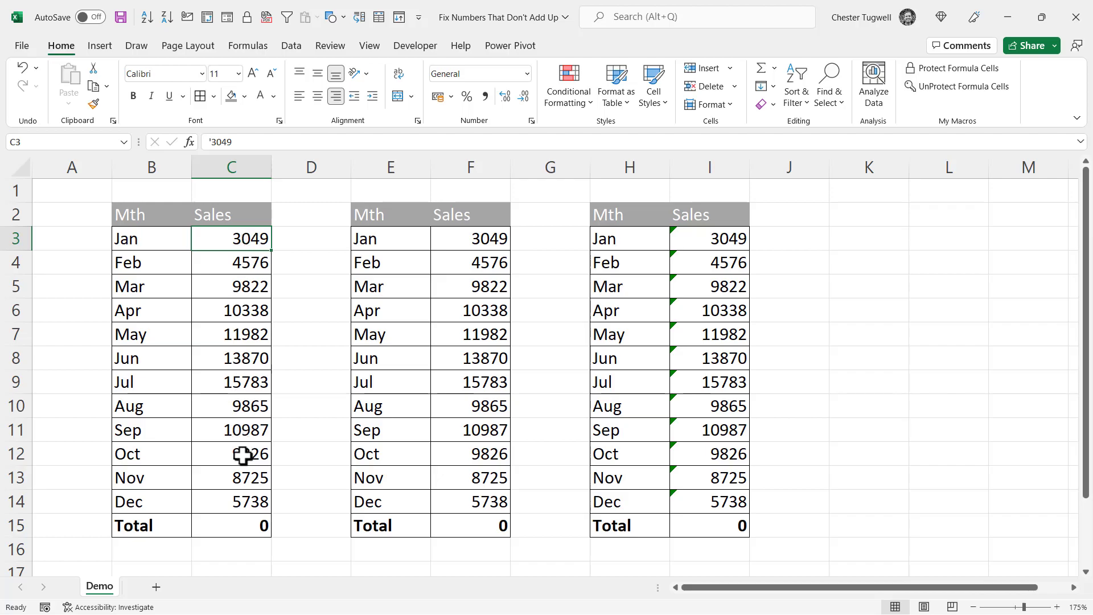
mouse_move(239, 493)
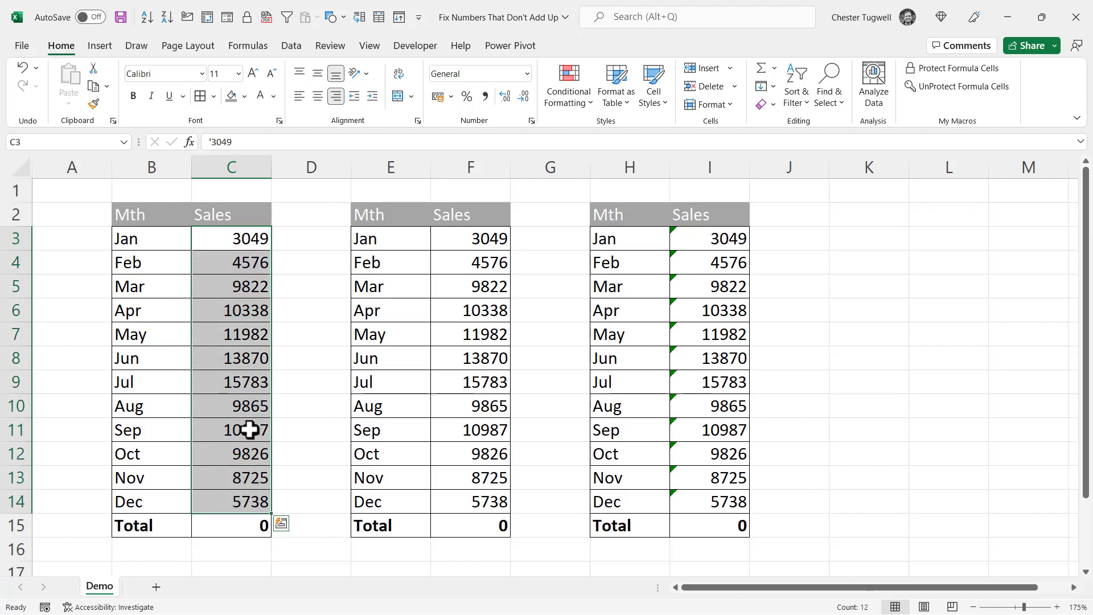
Step: Convert the Sales figures in C3:C14 to numbers via Text to Columns with default settings
left_click(290, 46)
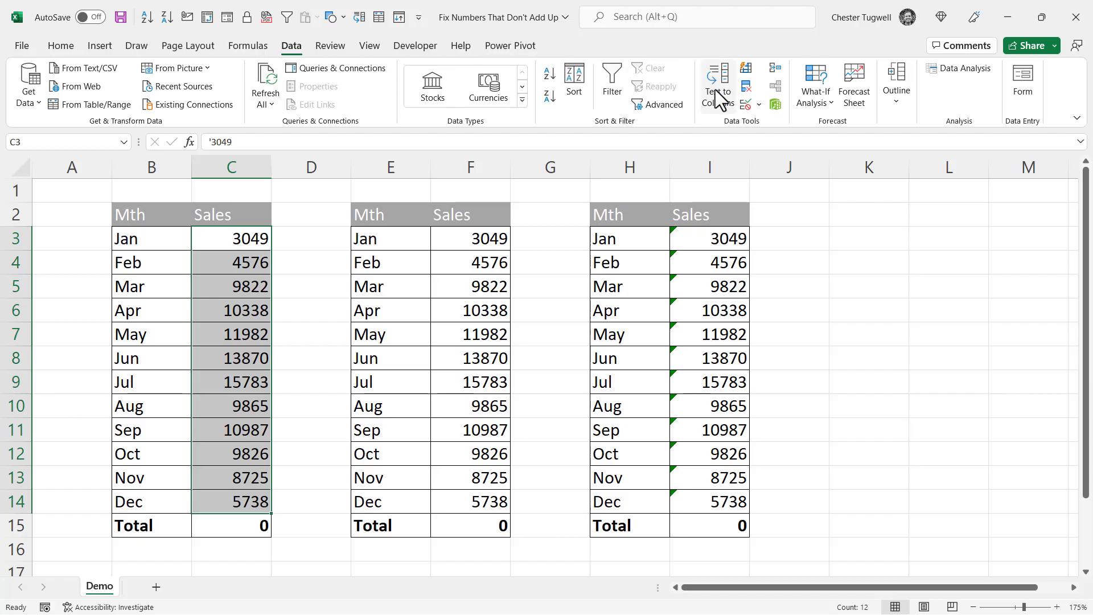
left_click(719, 83)
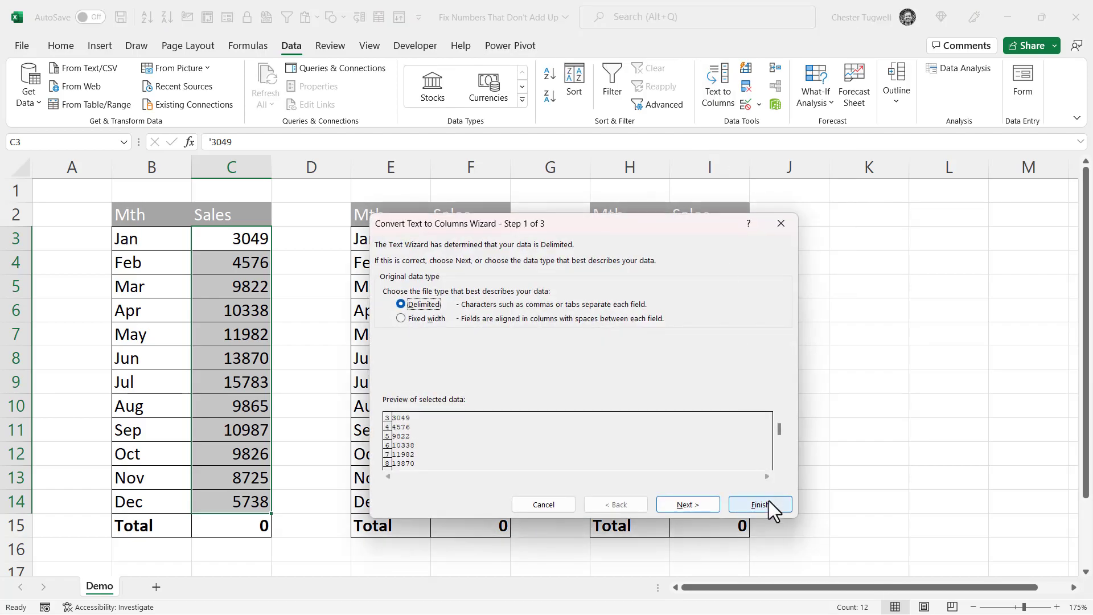
left_click(760, 504)
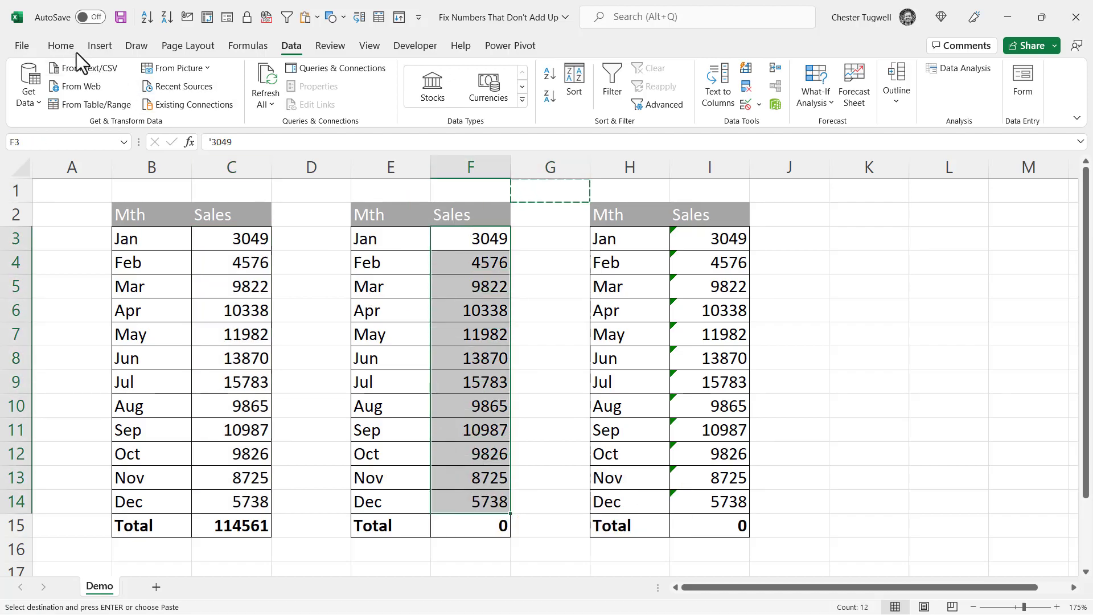
Step: Paste Special a copied blank cell onto F3:F14 with Values and Add to convert the figures
left_click(68, 94)
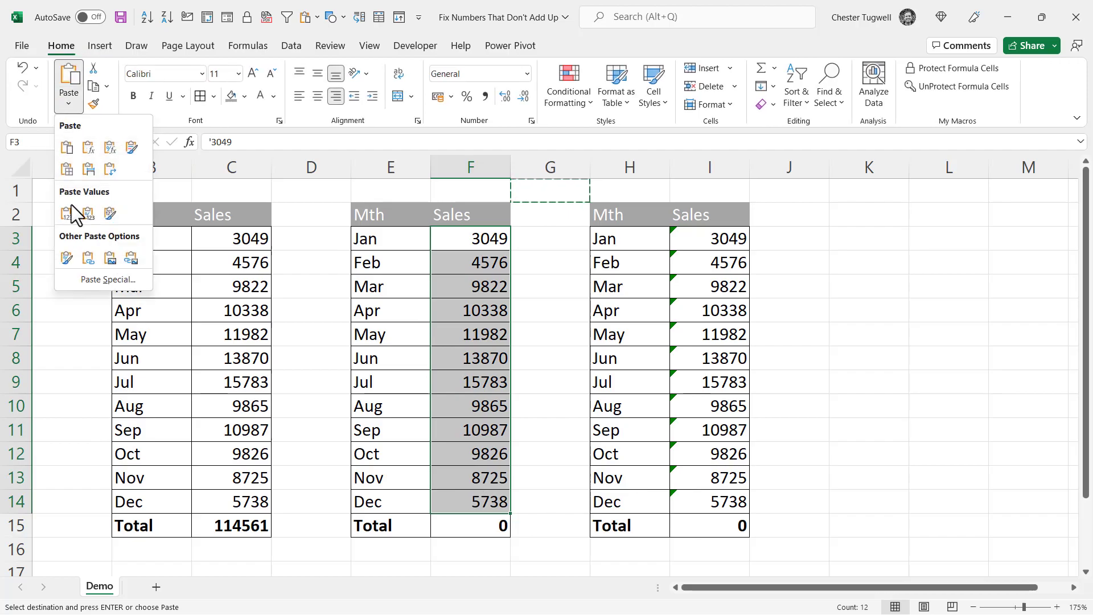
left_click(107, 280)
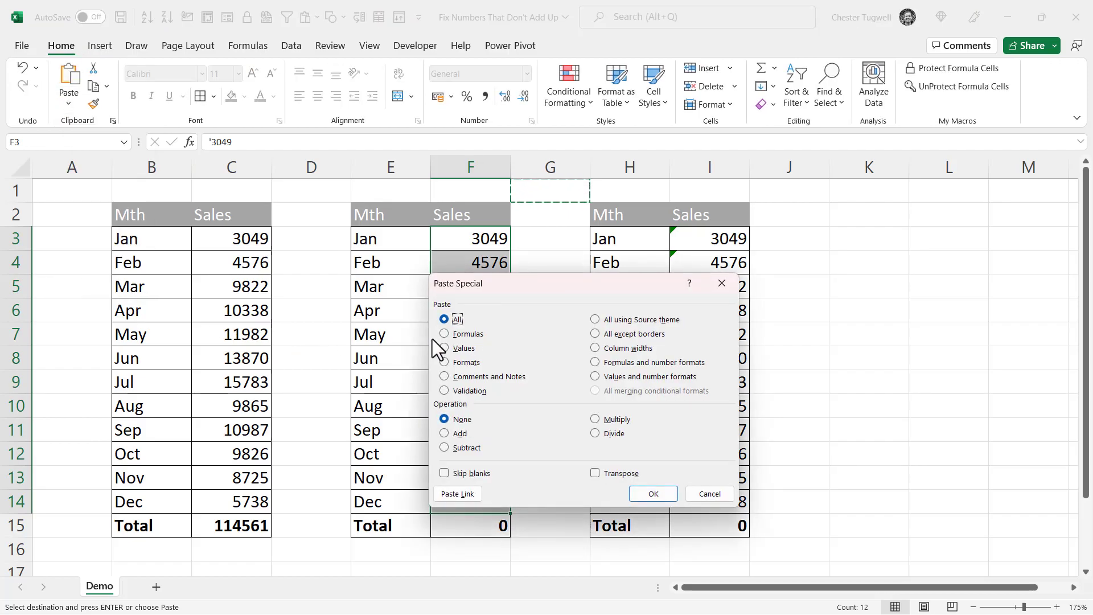
left_click(444, 348)
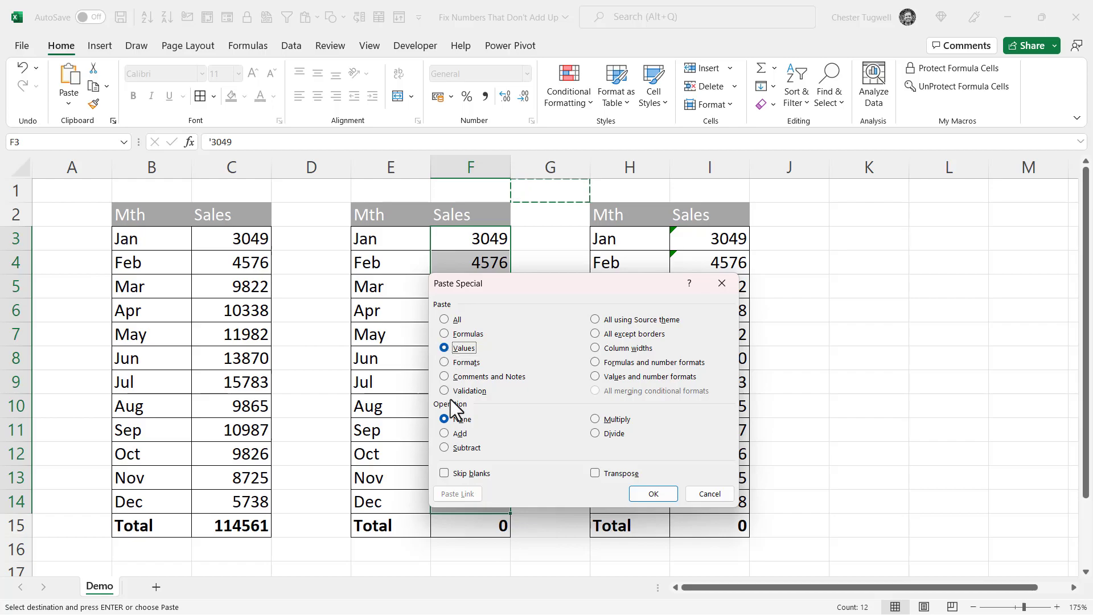
left_click(444, 433)
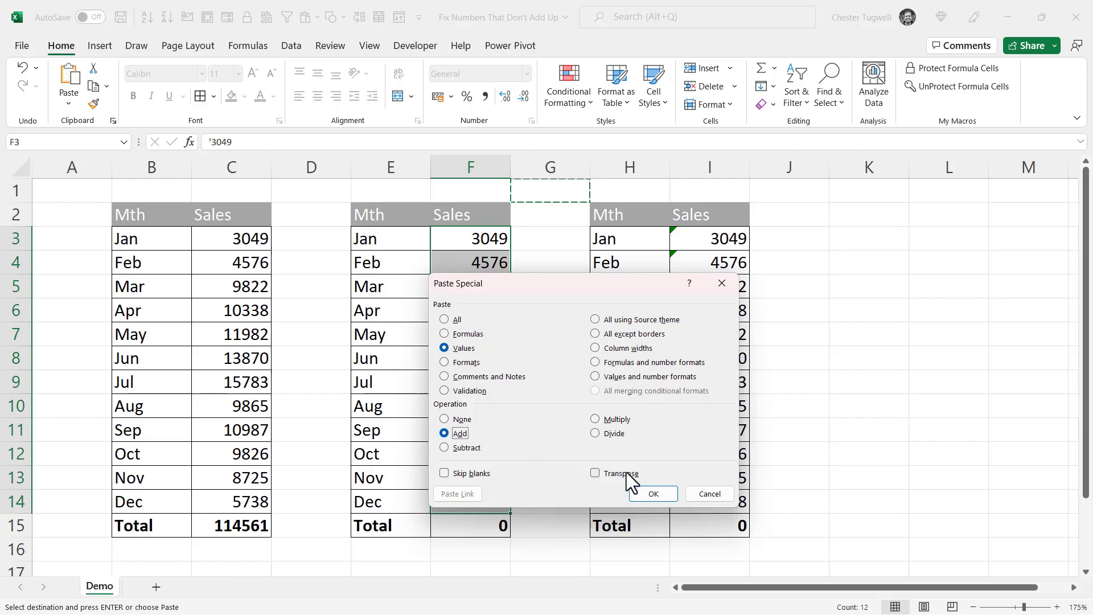
left_click(652, 493)
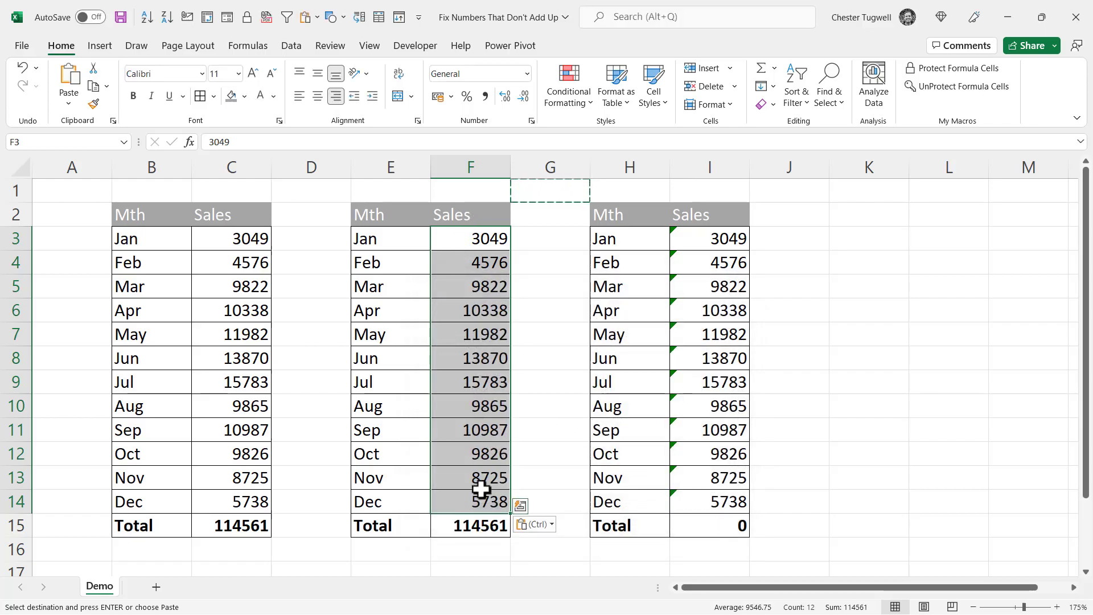
mouse_move(464, 496)
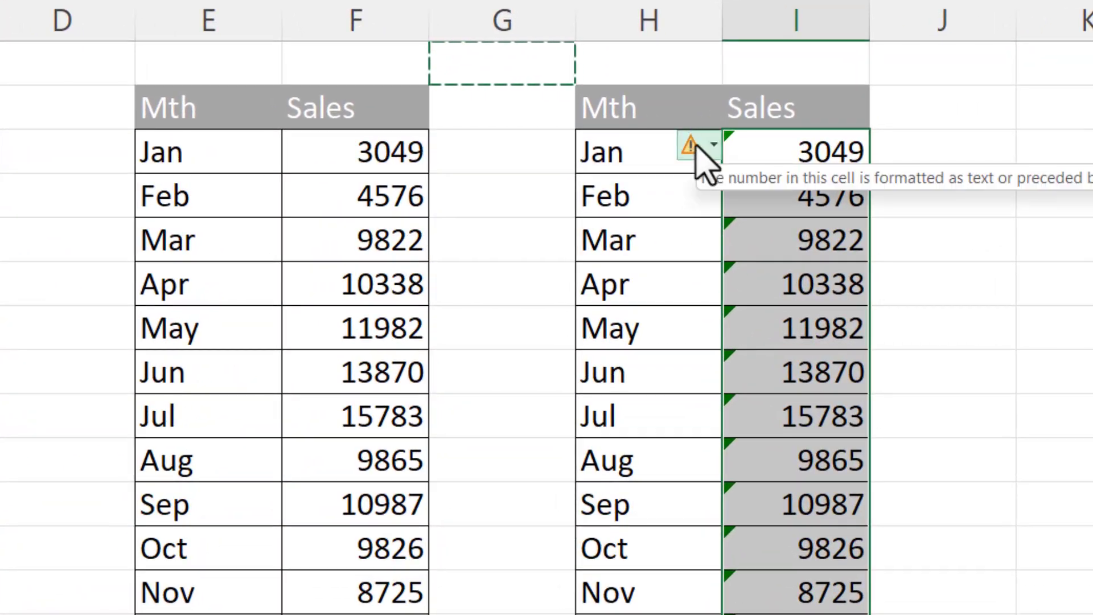
Step: Convert I3:I14 to numbers using the error-check warning's Convert to Number option
left_click(713, 147)
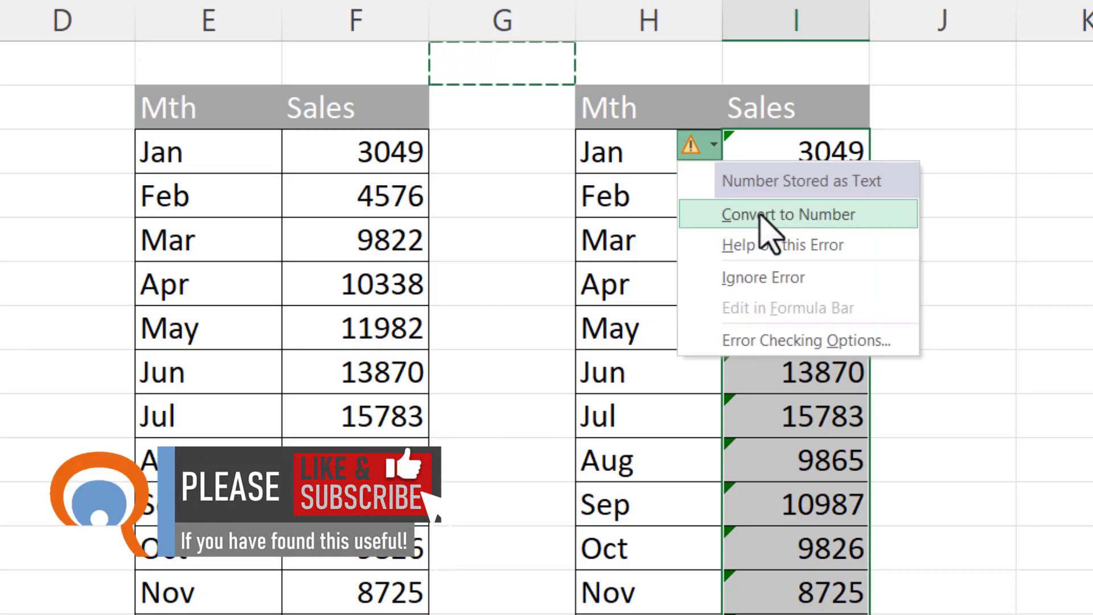
left_click(788, 214)
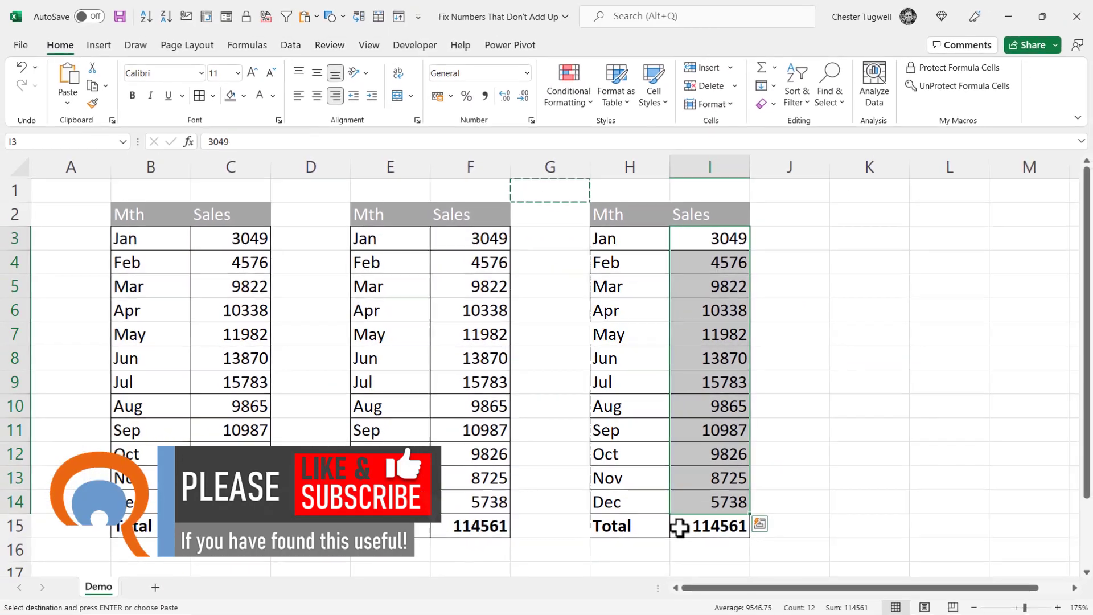